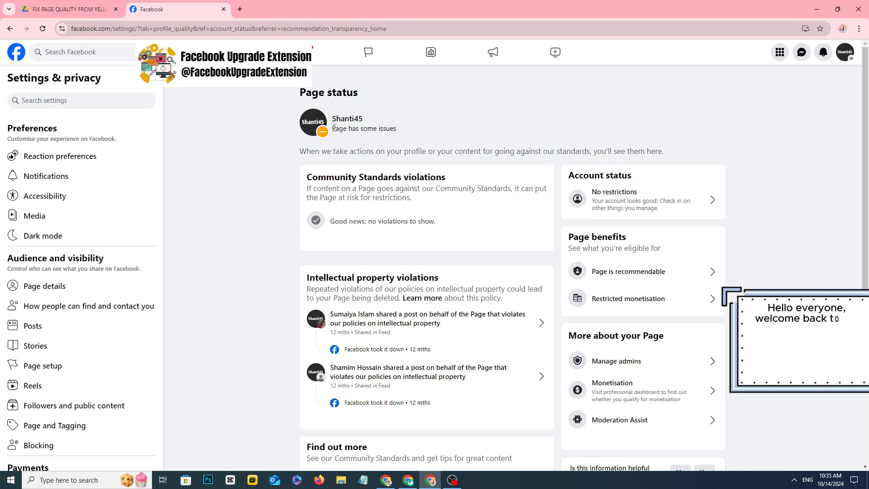
Open the first copyright violation on Page status and view its appeal options
{"action": "scroll", "scroll_direction": "down", "scroll_amount": 3}
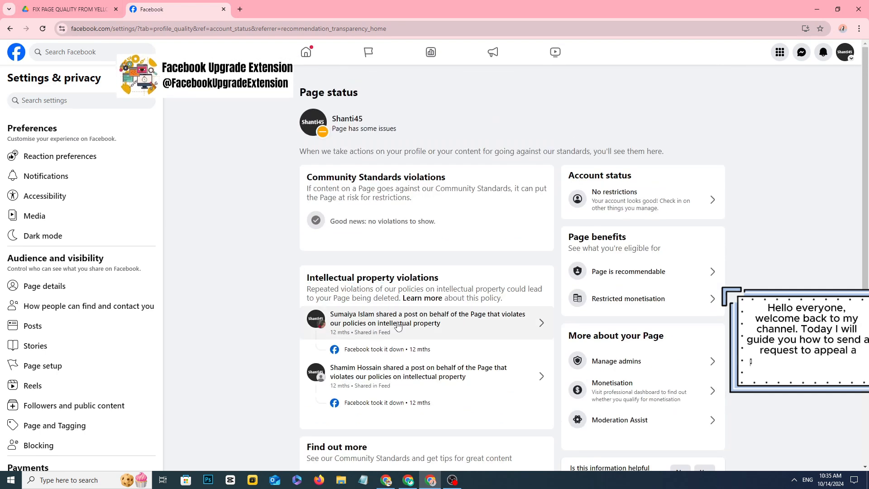
{"action": "left_click", "coordinate": [426, 322]}
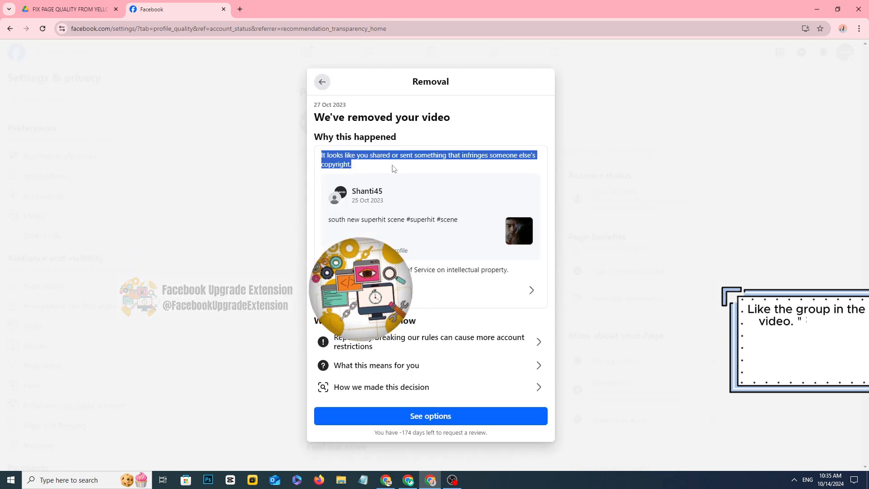
{"action": "left_click", "coordinate": [429, 415]}
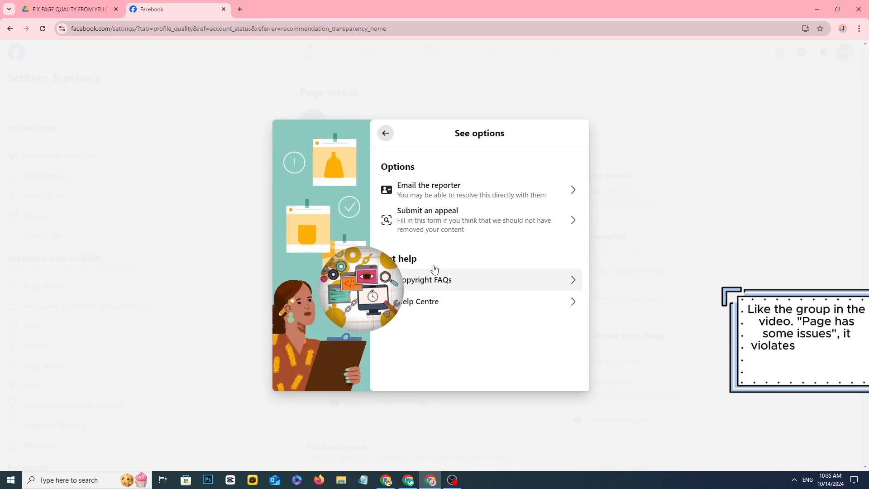
{"action": "left_click", "coordinate": [385, 133]}
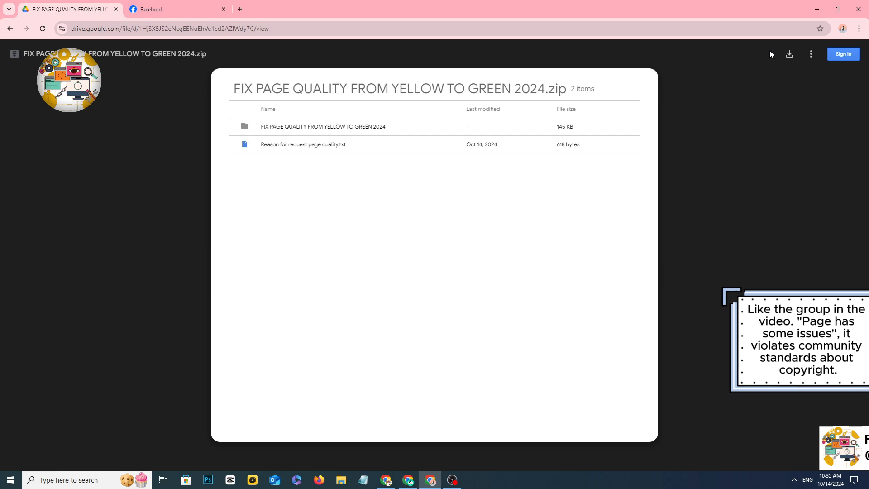
Download FIX PAGE QUALITY FROM YELLOW TO GREEN 2024.zip and extract it in Downloads
{"action": "left_click", "coordinate": [789, 54]}
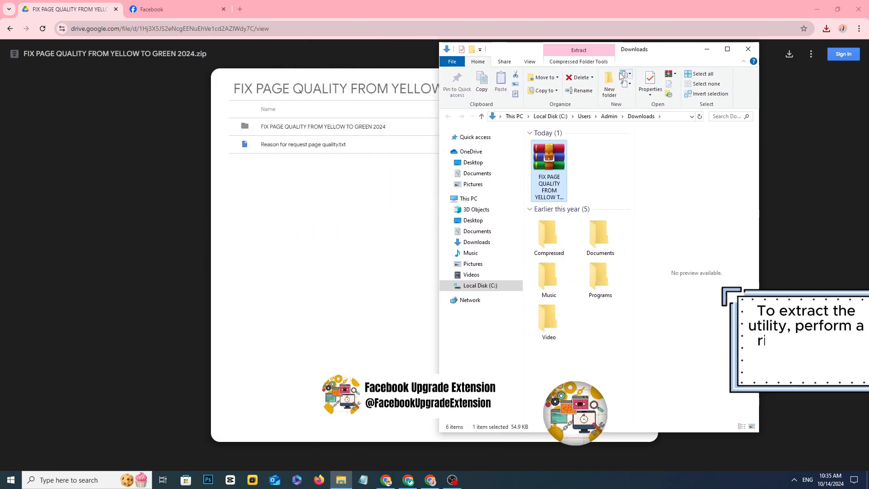
{"action": "right_click", "coordinate": [547, 166]}
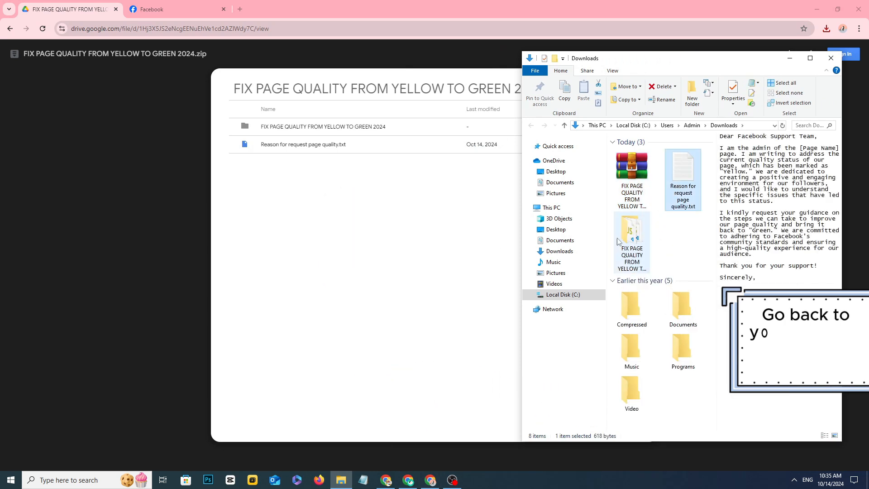
{"action": "left_click", "coordinate": [830, 57]}
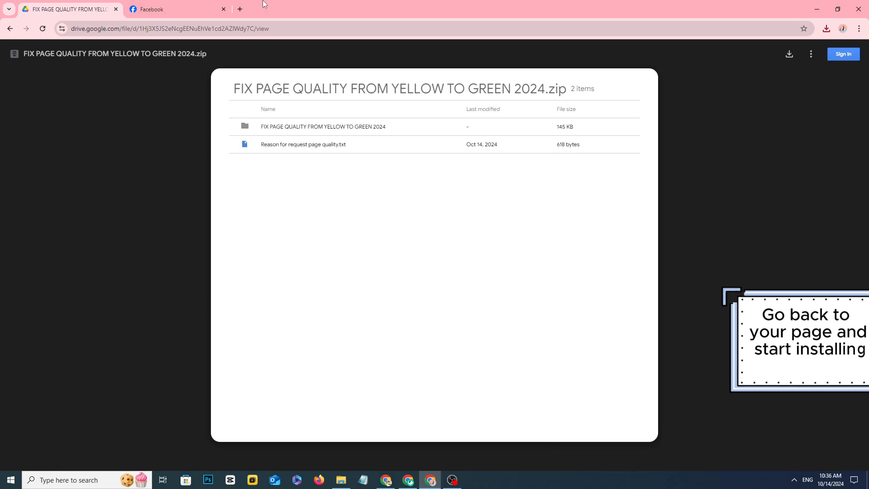
Enable Developer mode on Chrome's extensions page and remove the old FIX PAGE QUALITY extension
{"action": "left_click", "coordinate": [859, 28]}
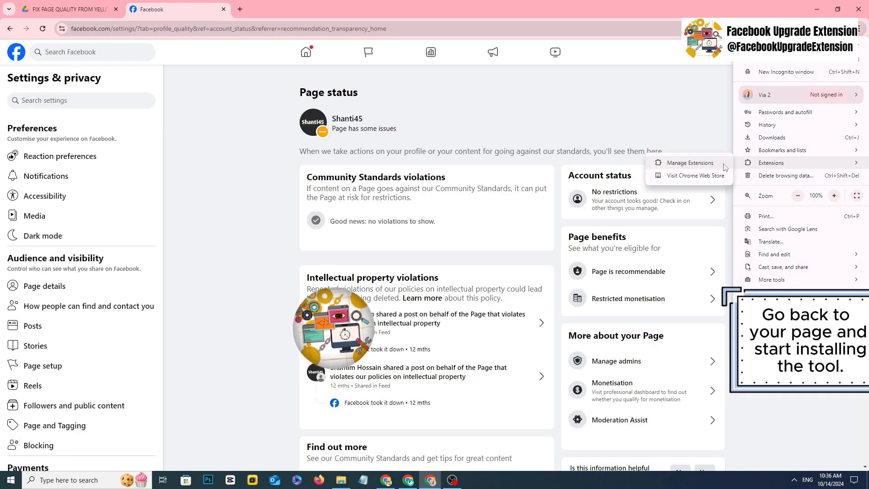
{"action": "left_click", "coordinate": [690, 163]}
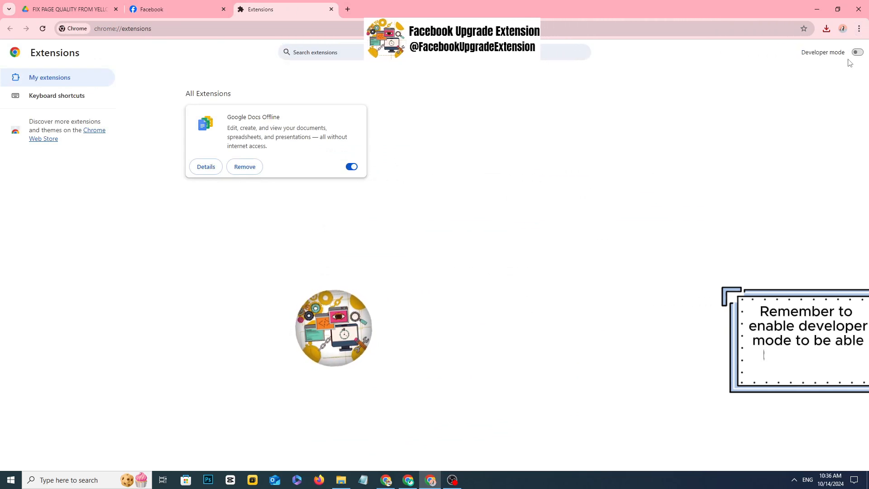
{"action": "left_click", "coordinate": [855, 53]}
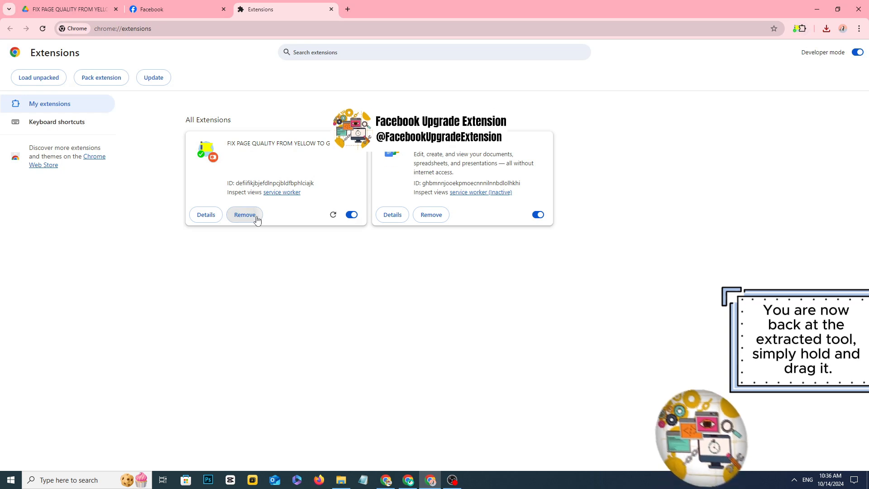
{"action": "left_click", "coordinate": [244, 214]}
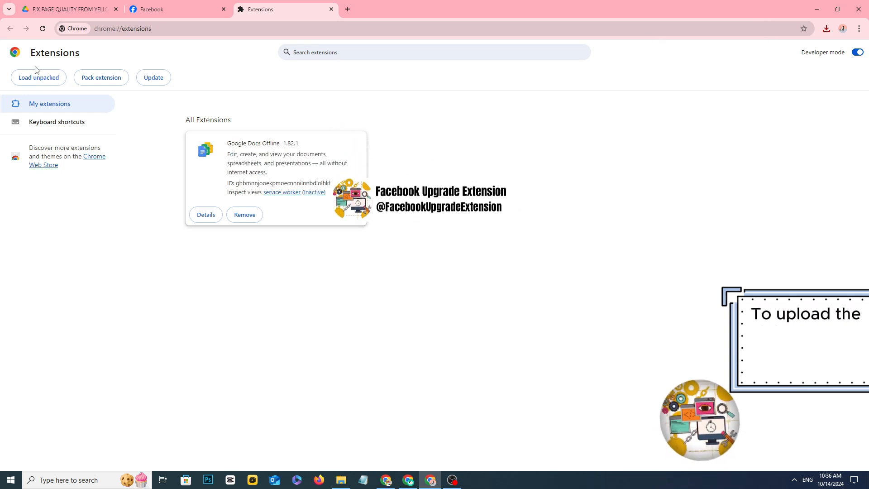
Load the extracted FIX PAGE QUALITY folder unpacked and open its request form
{"action": "left_click", "coordinate": [38, 77]}
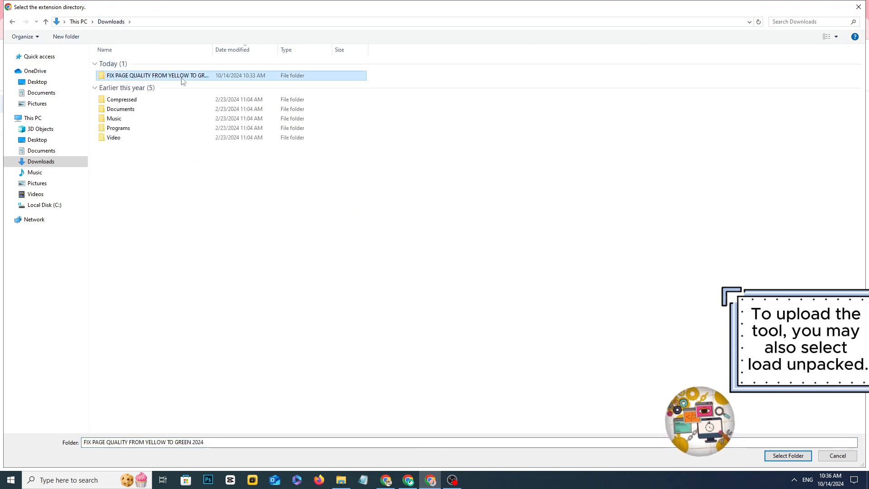
{"action": "left_click", "coordinate": [786, 455]}
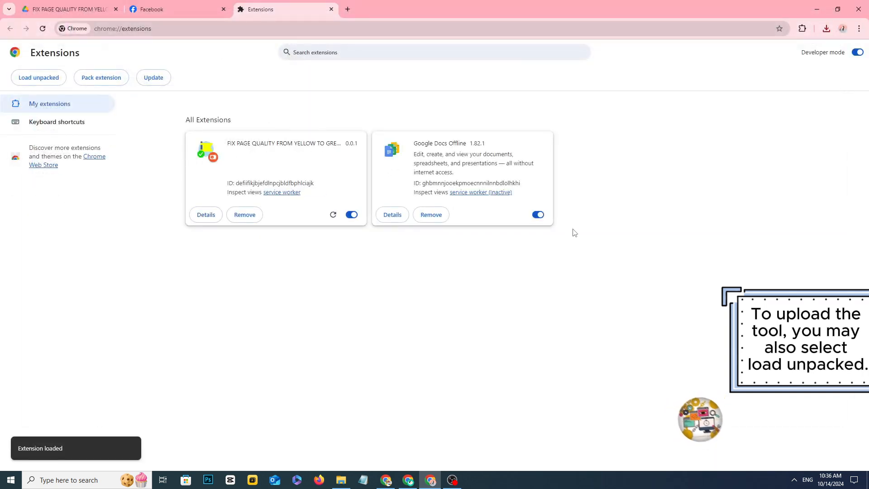
{"action": "left_click", "coordinate": [801, 28]}
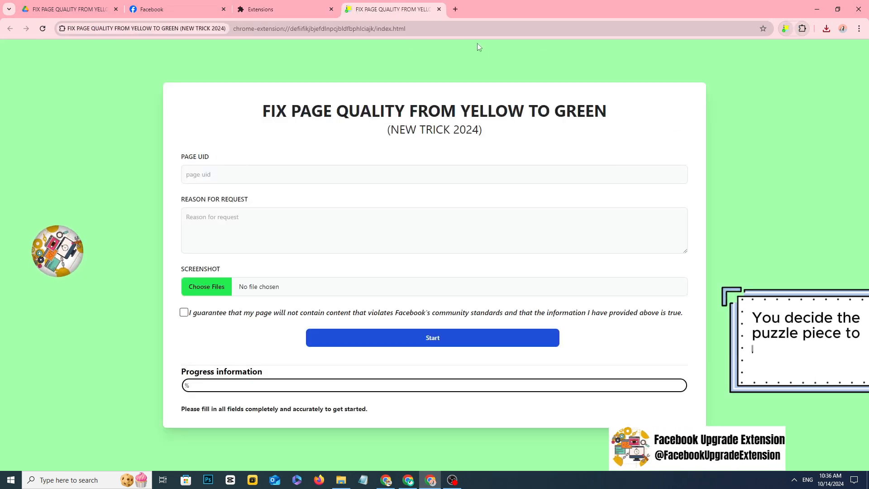
{"action": "triple_click", "coordinate": [434, 111]}
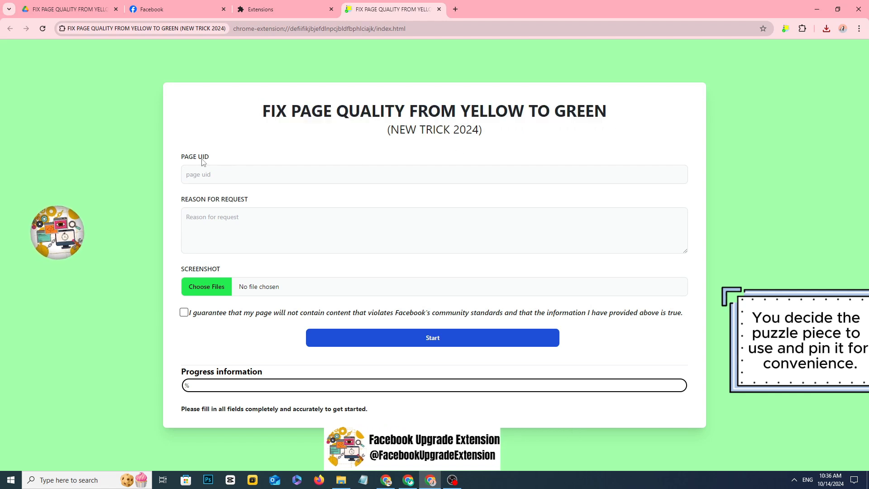
{"action": "left_click", "coordinate": [178, 9]}
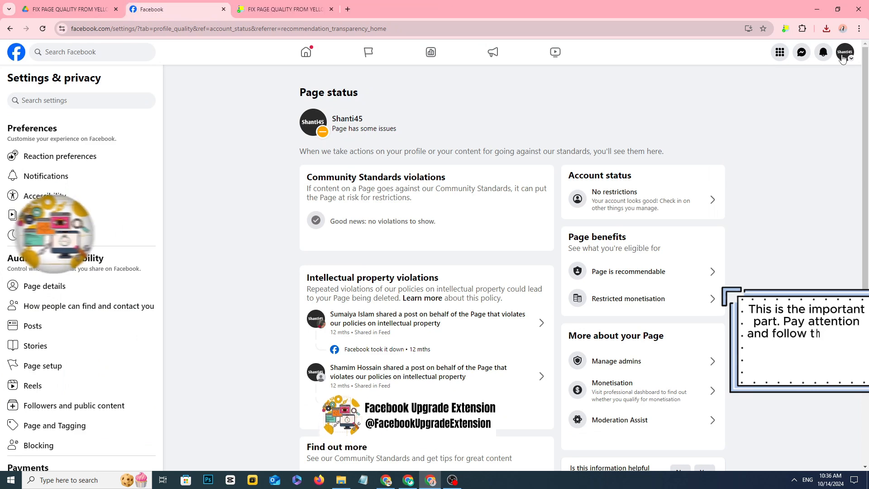
{"action": "left_click", "coordinate": [844, 52]}
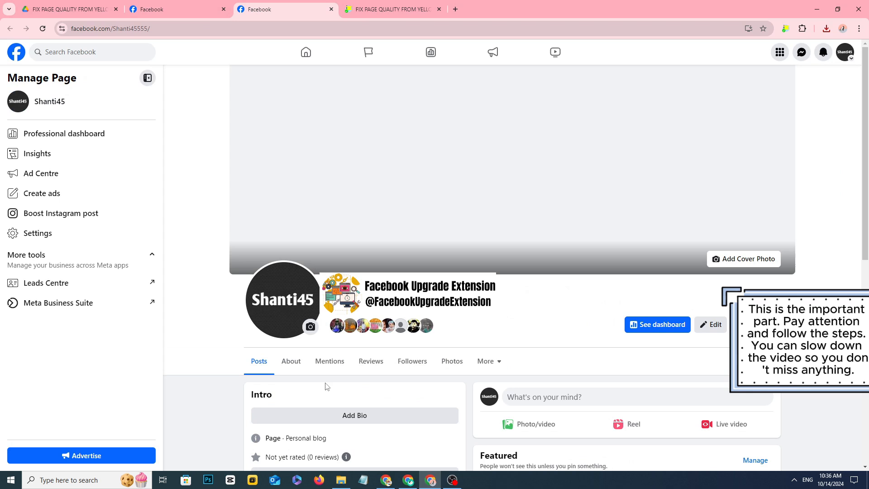
{"action": "left_click", "coordinate": [291, 361]}
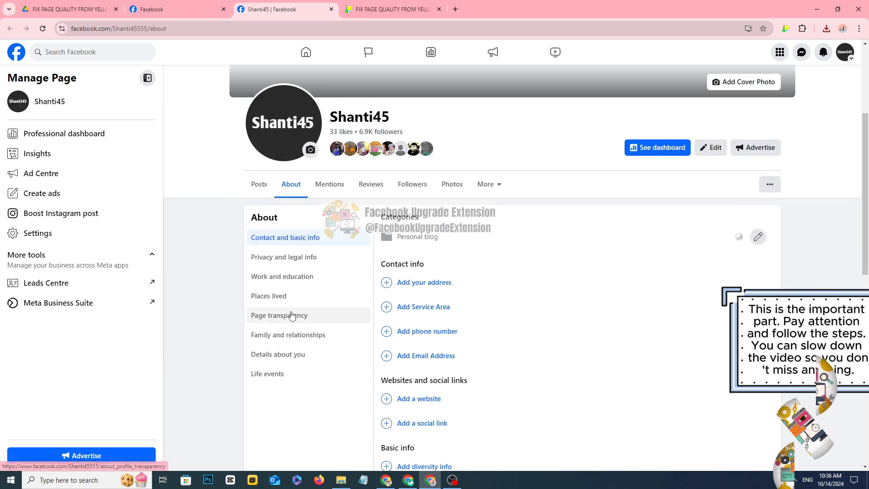
{"action": "left_click", "coordinate": [279, 315]}
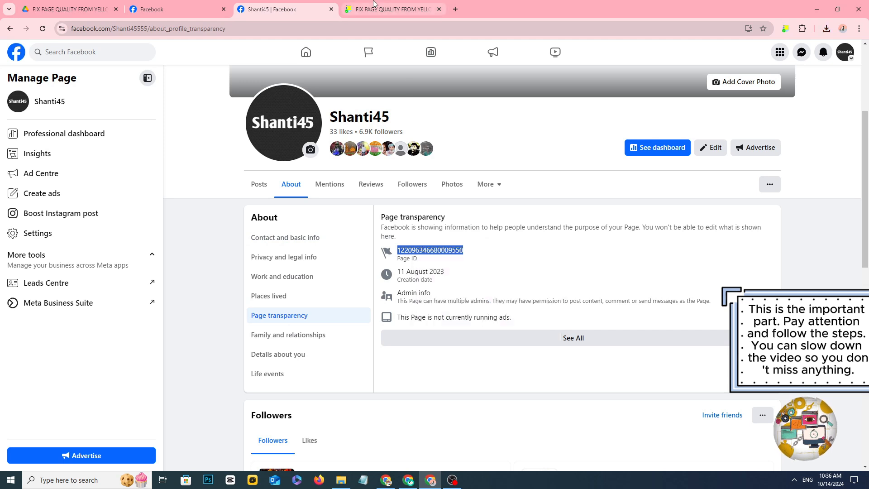
{"action": "left_click", "coordinate": [391, 9]}
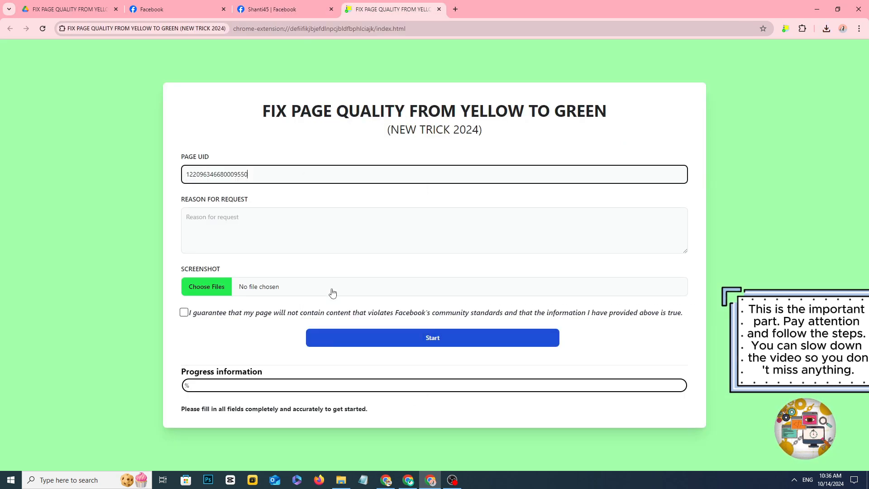
Paste the support letter as the reason and replace [Page Name] with Shanti45
{"action": "left_click", "coordinate": [283, 9]}
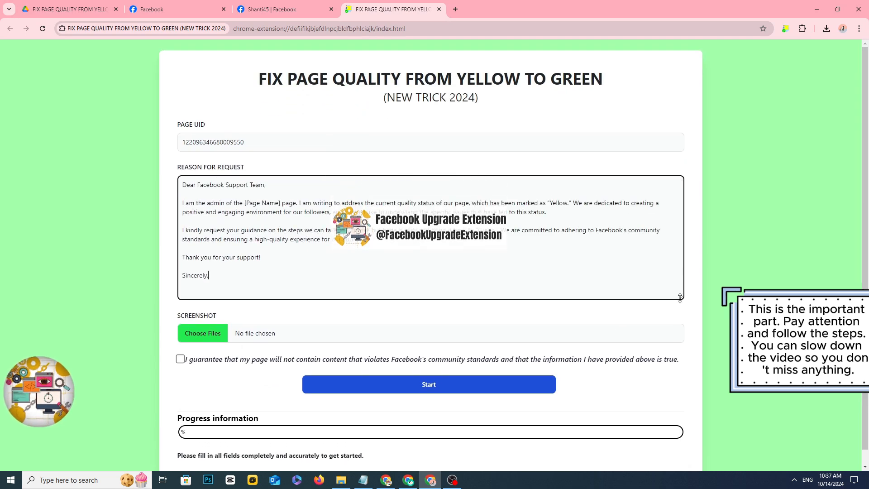
{"action": "double_click", "coordinate": [261, 202]}
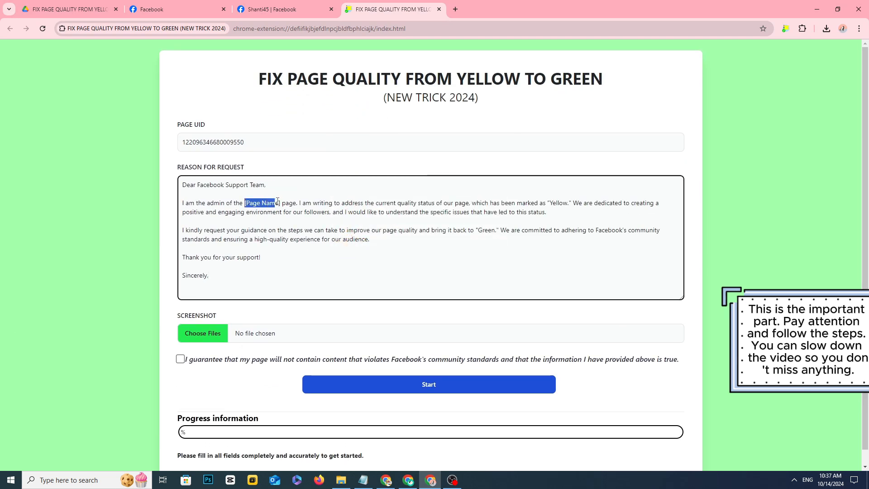
{"action": "left_click", "coordinate": [284, 9]}
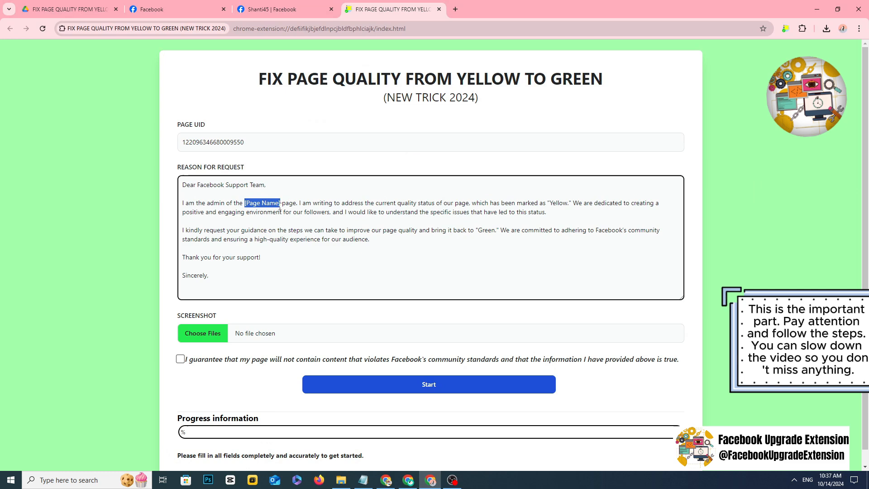
{"action": "type", "text": "Shanti45"}
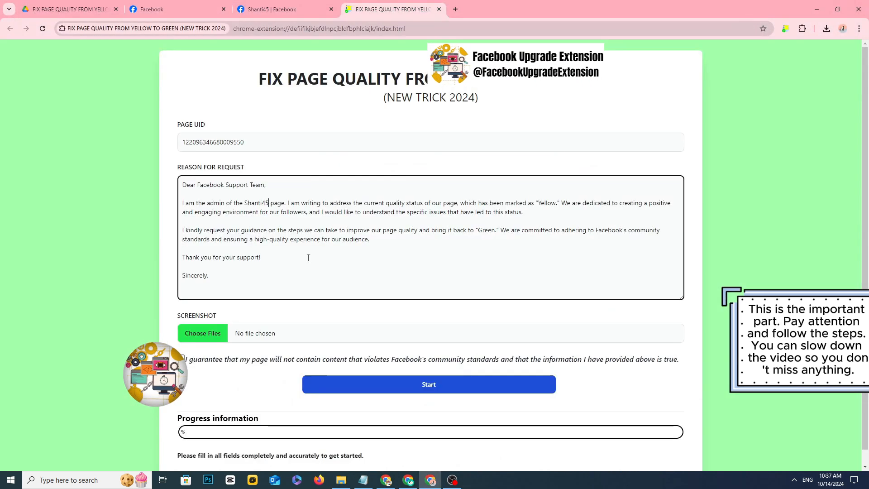
Attach Violations.PNG, tick the guarantee, and submit the request until it reaches 100%
{"action": "left_click", "coordinate": [202, 333]}
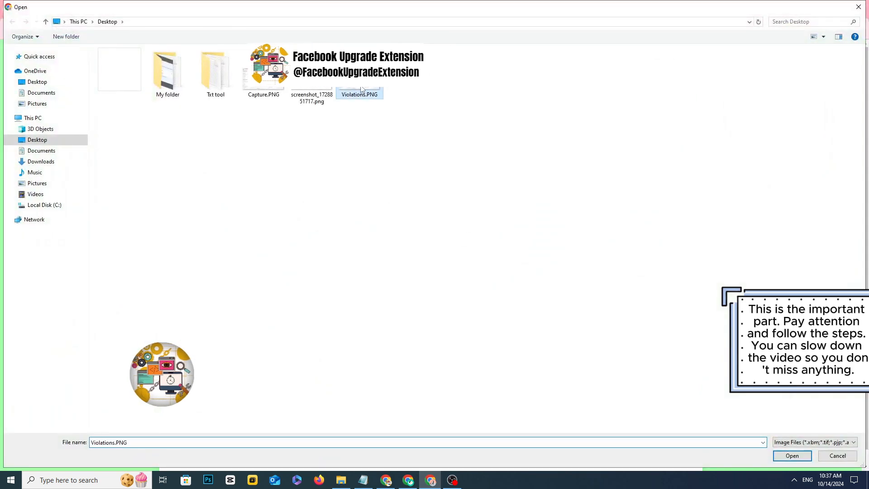
{"action": "left_click", "coordinate": [791, 454]}
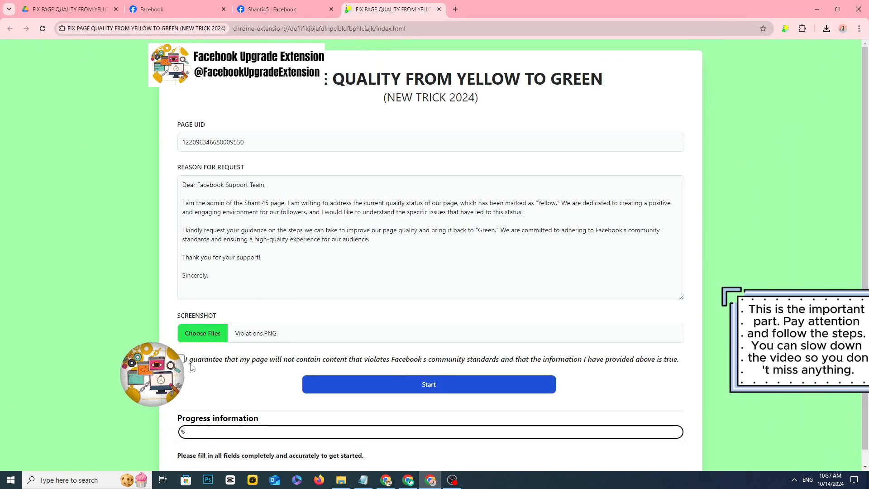
{"action": "left_click", "coordinate": [179, 359]}
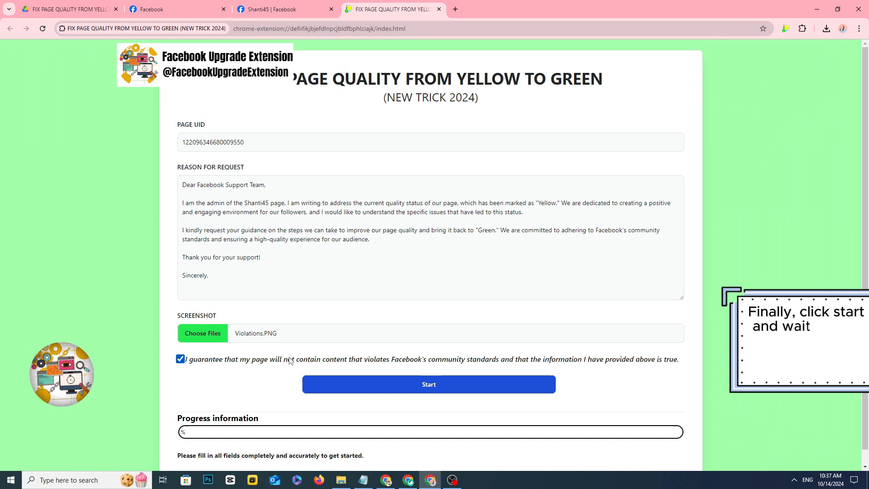
{"action": "left_click", "coordinate": [429, 384]}
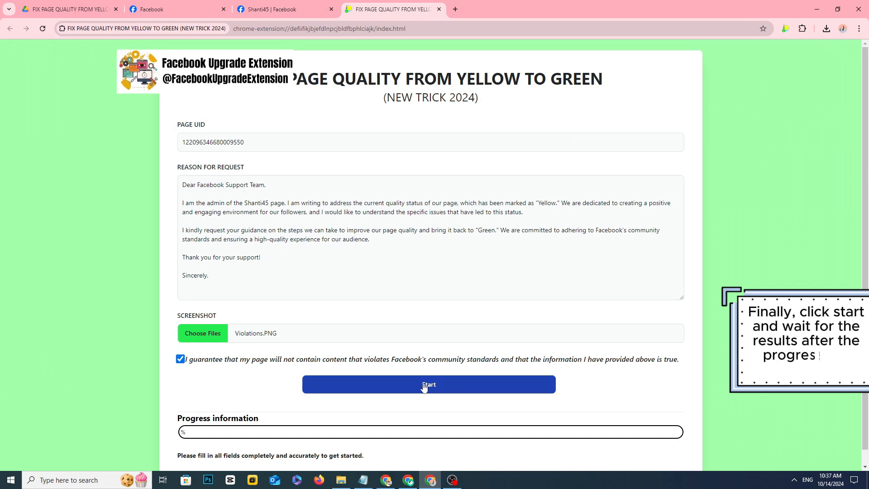
{"action": "left_click", "coordinate": [429, 384]}
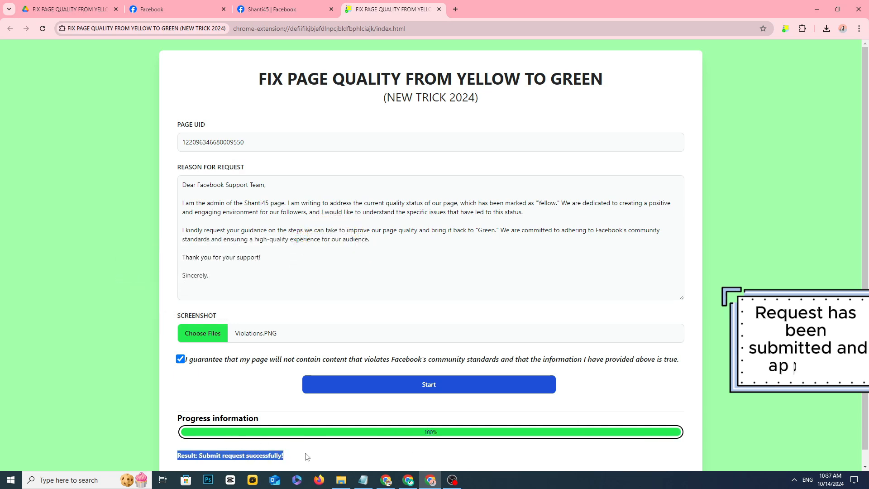
{"action": "left_click", "coordinate": [283, 9]}
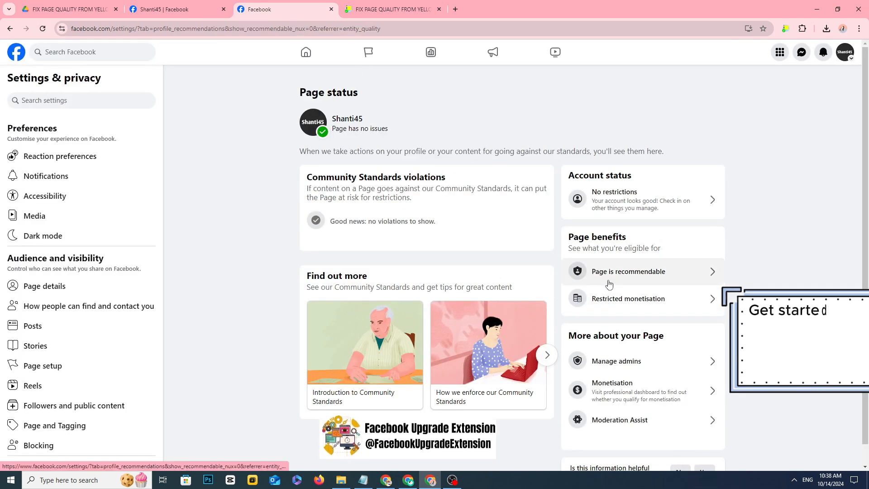
Check Page is recommendable, then highlight 'Page has no issues' on Shanti45's Page status
{"action": "left_click", "coordinate": [628, 270]}
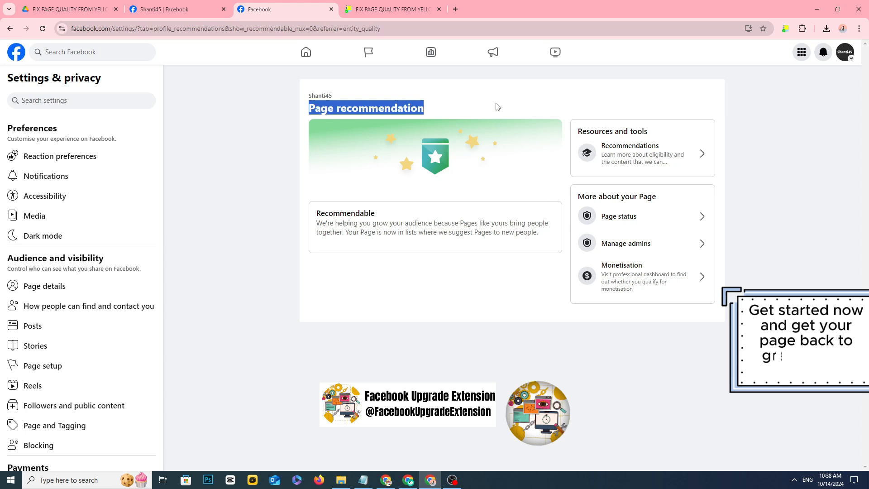
{"action": "left_click", "coordinate": [619, 216]}
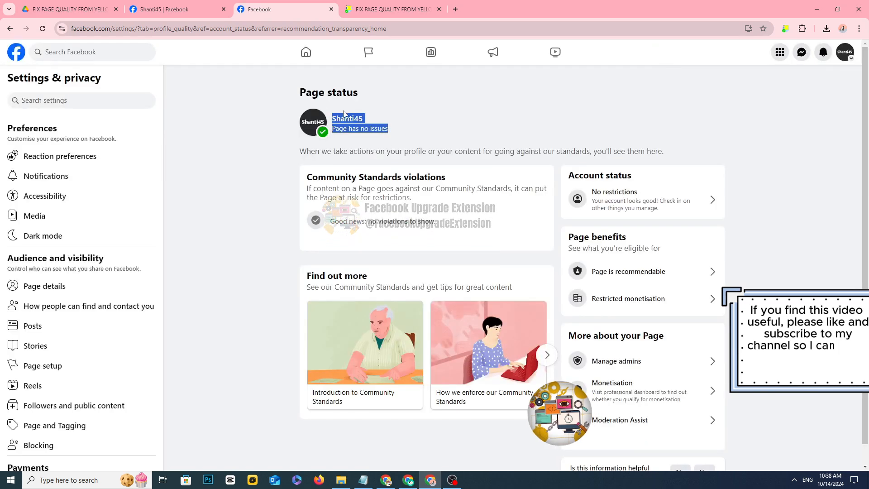
{"action": "left_click", "coordinate": [451, 479]}
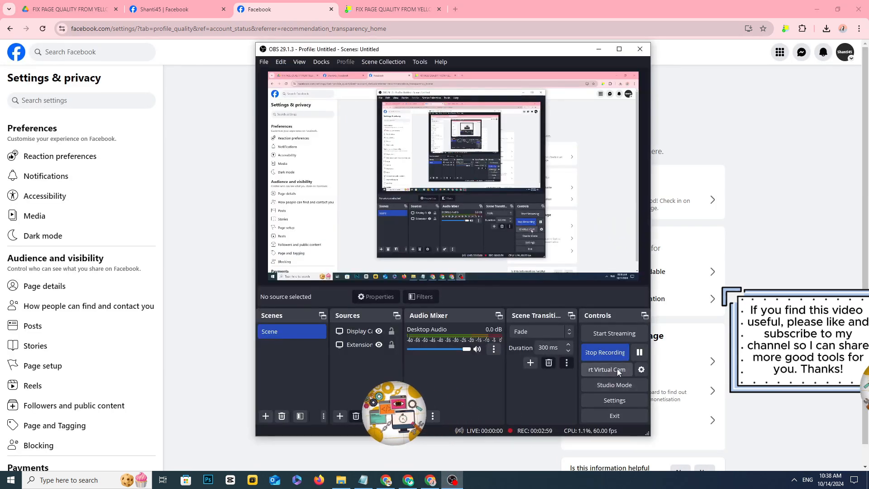